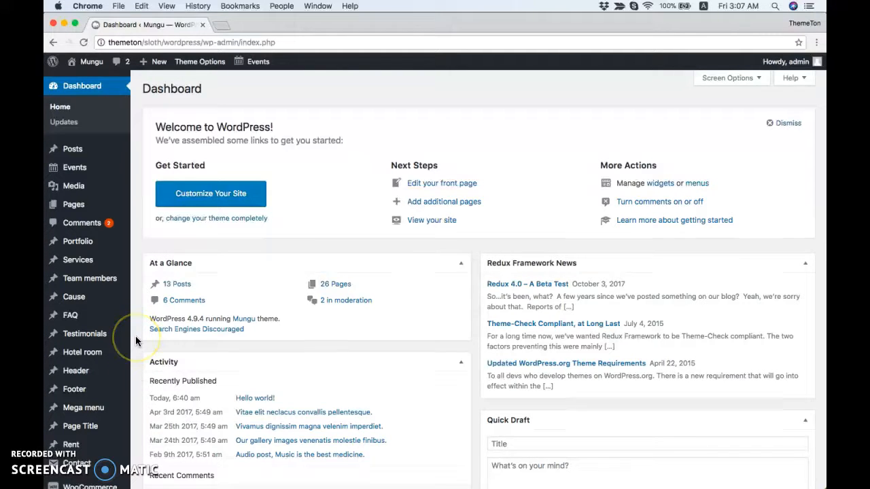
- Scroll the admin sidebar and open WPBakery Page Builder's General Settings
scroll("down", 3)
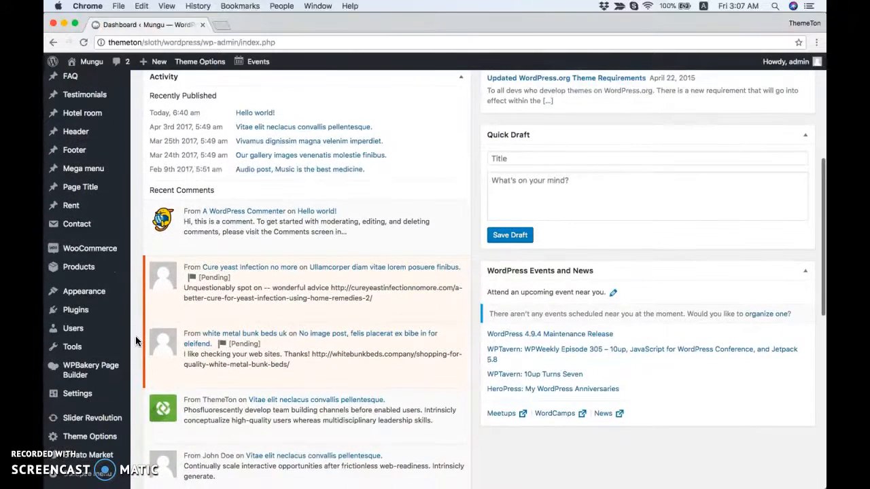
left_click(90, 370)
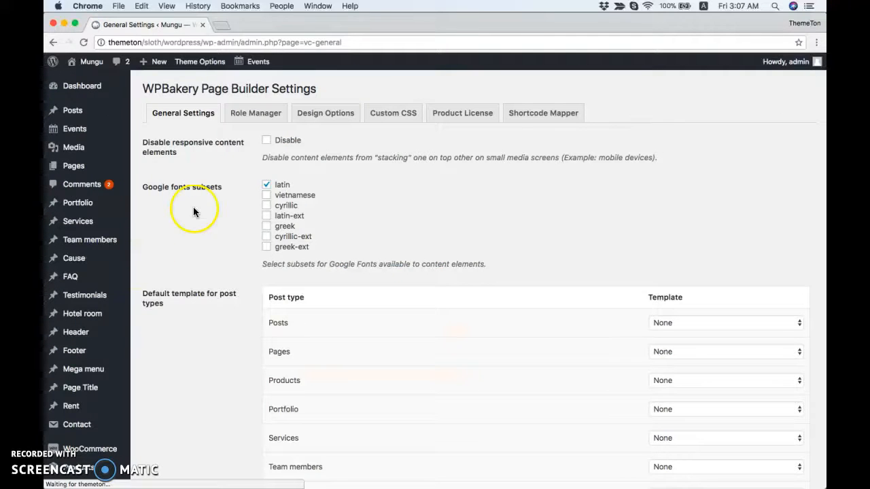
mouse_move(214, 89)
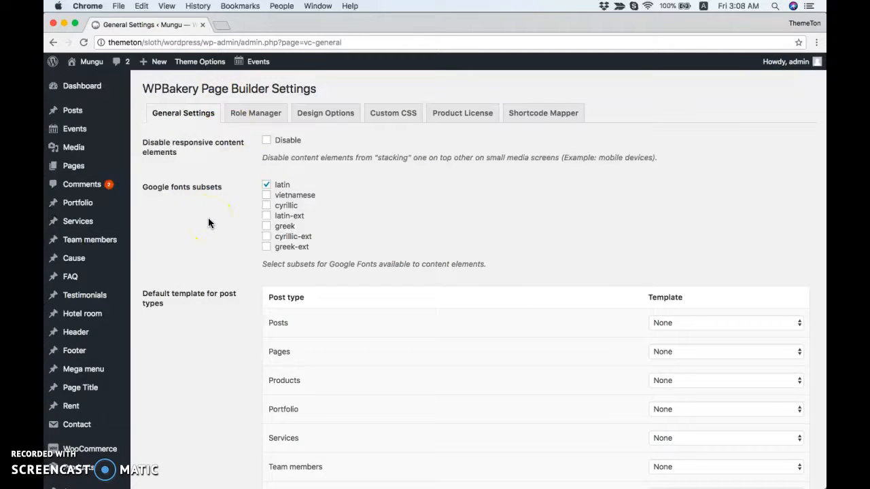
mouse_move(209, 222)
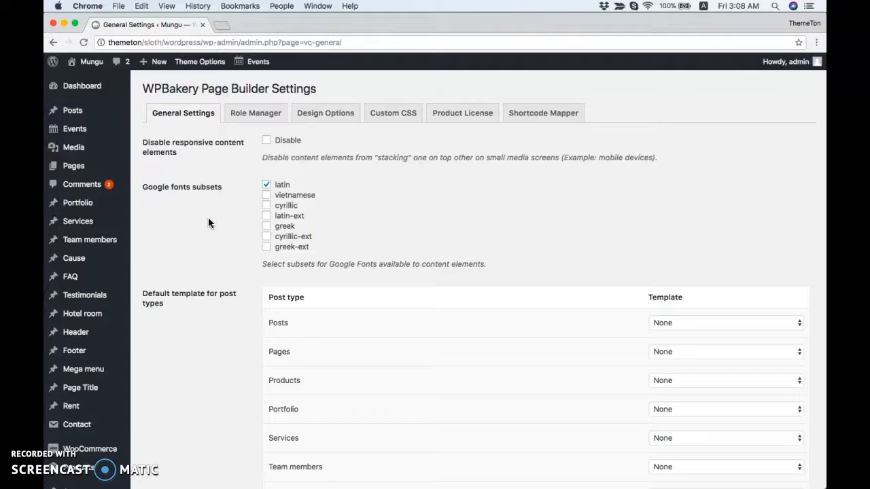
- Set the Posts default template to 'singleproduct home product' and move to Role Manager
scroll("down", 3)
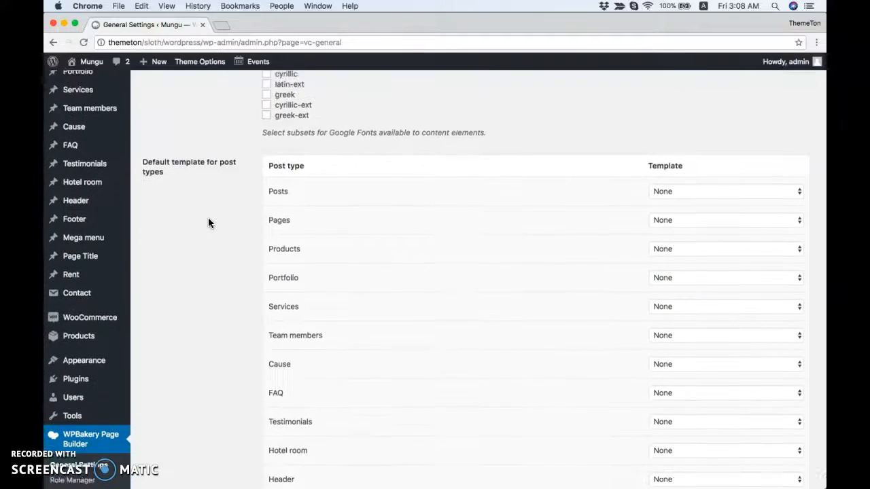
scroll("down", 3)
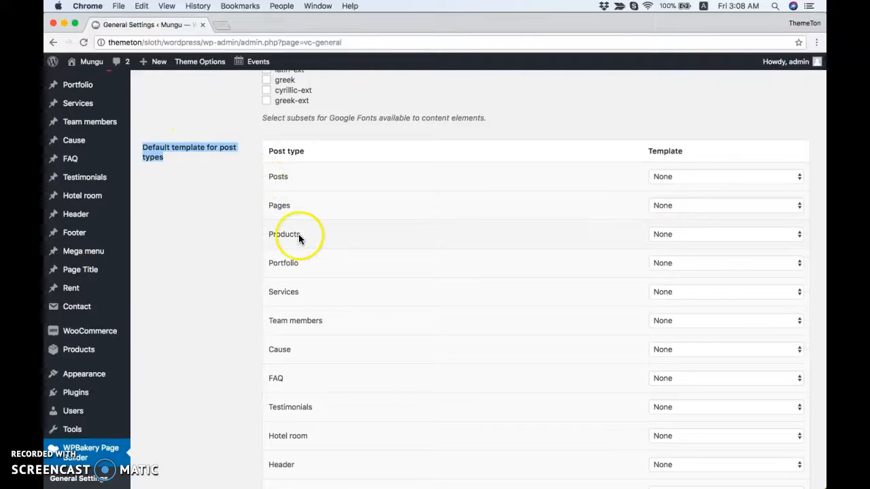
mouse_move(603, 203)
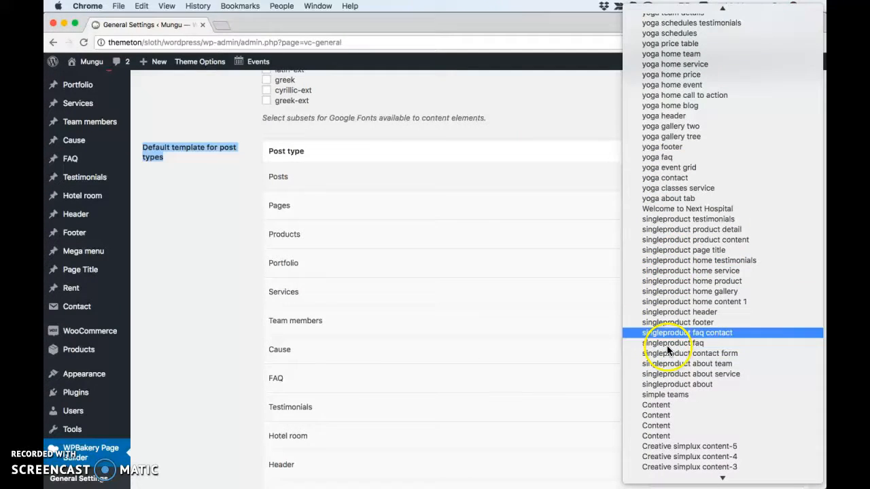
mouse_move(640, 282)
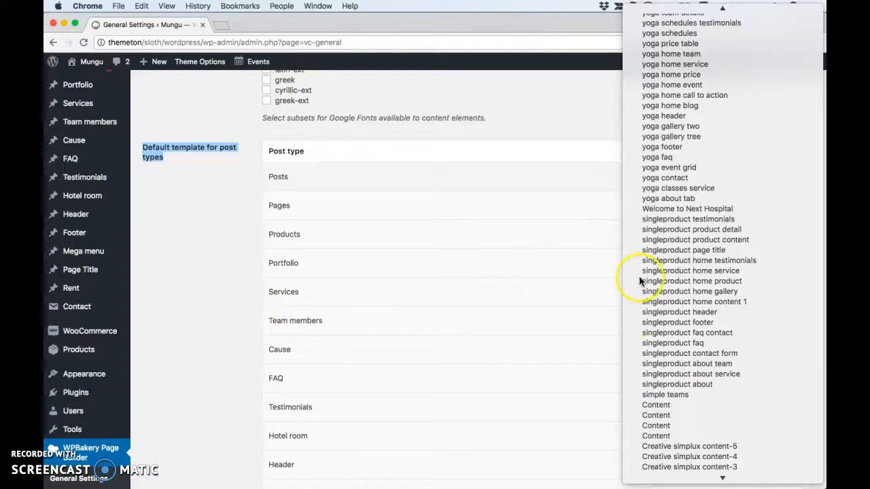
left_click(693, 281)
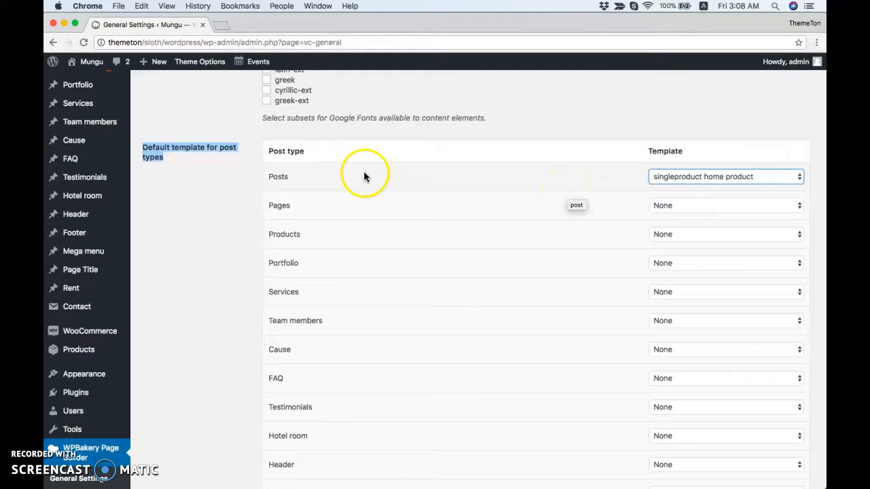
mouse_move(664, 178)
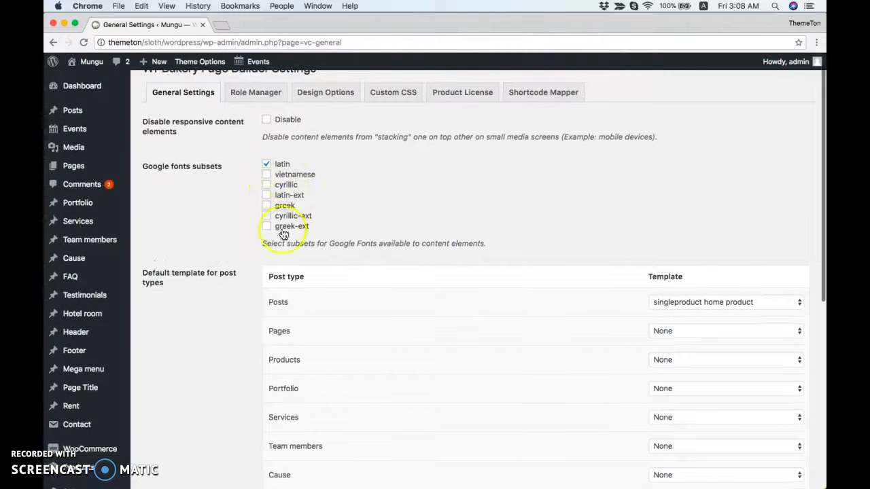
left_click(255, 91)
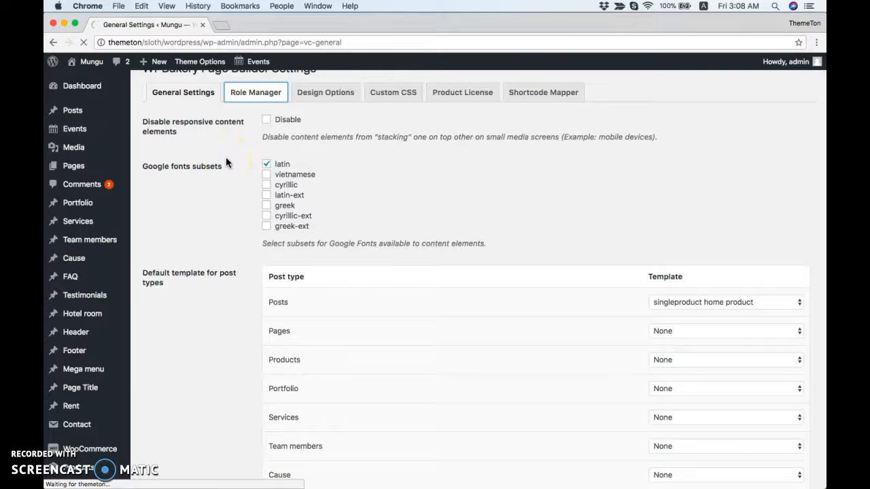
- Scroll through the Administrator role's Role Manager options and back to the top
left_click(255, 92)
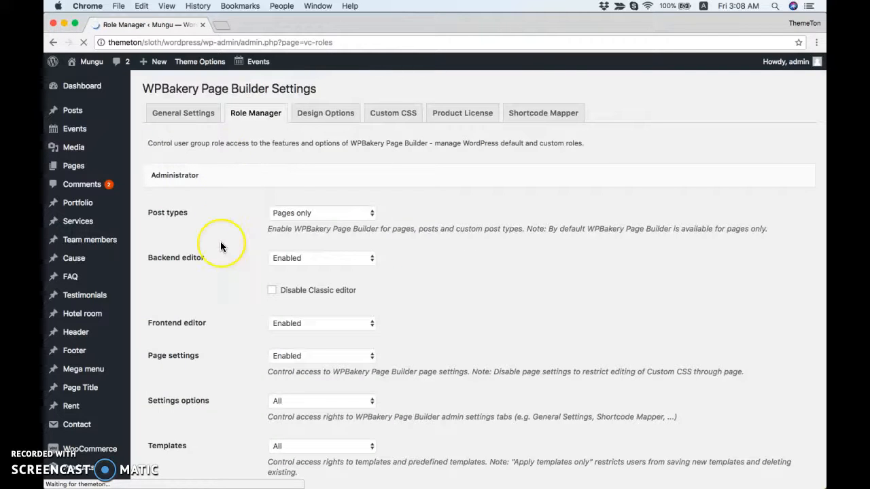
scroll("down", 3)
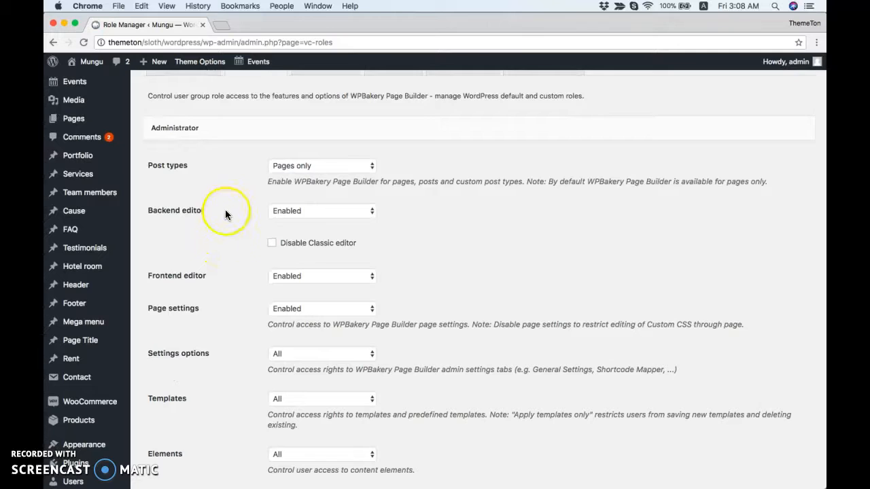
scroll("down", 3)
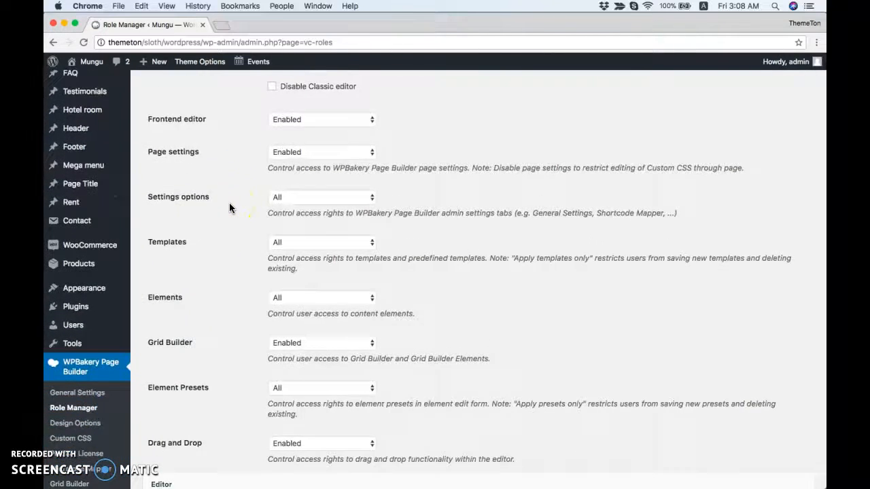
scroll("up", 3)
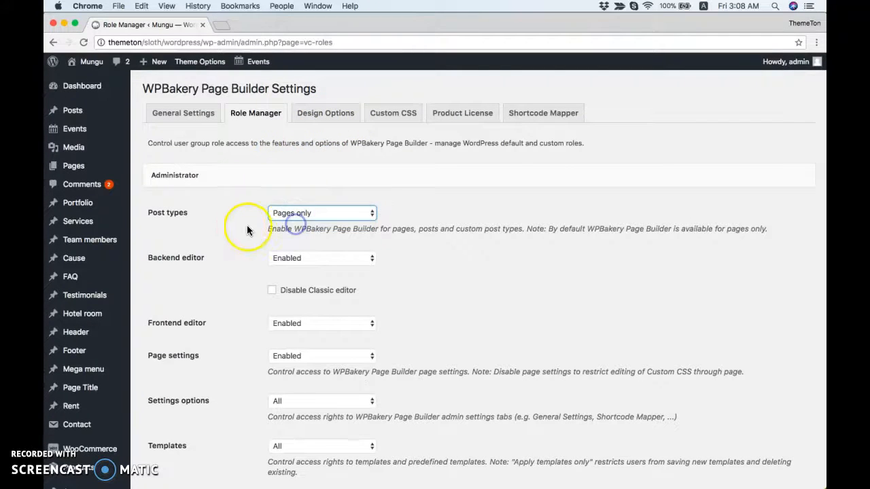
- Set Administrator builder access to a custom post-type set, enabling posts, services and others
left_click(322, 213)
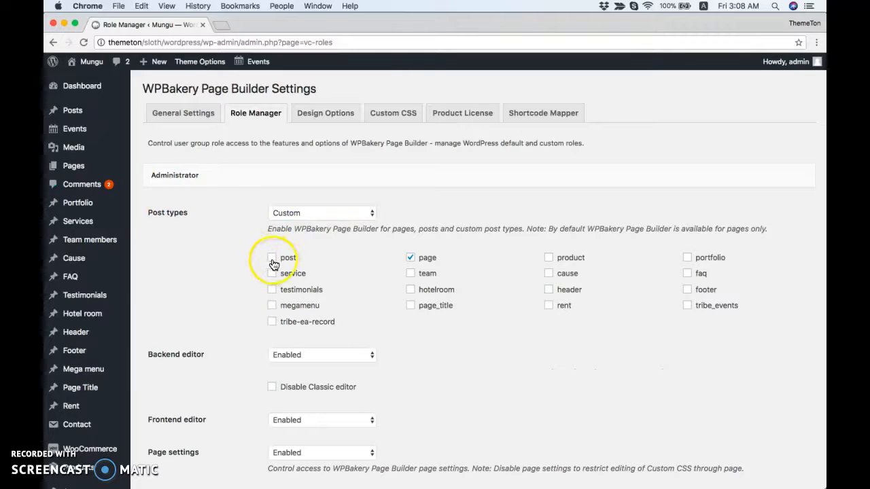
left_click(272, 258)
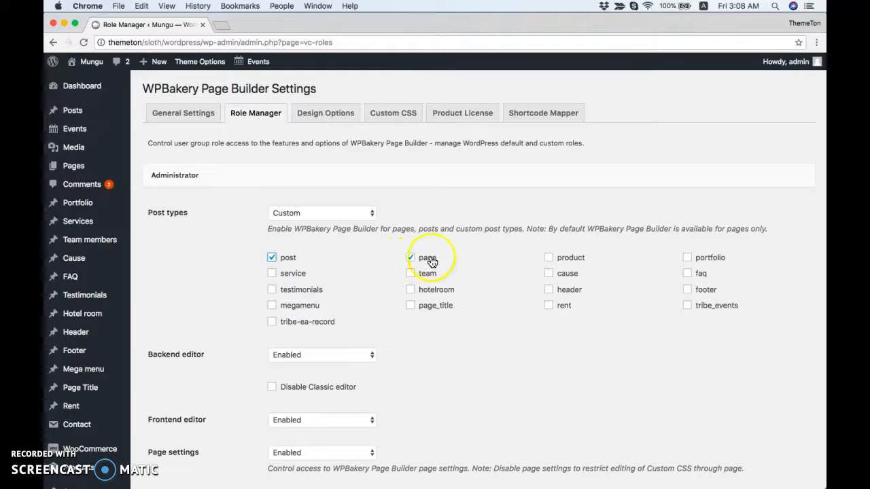
left_click(686, 257)
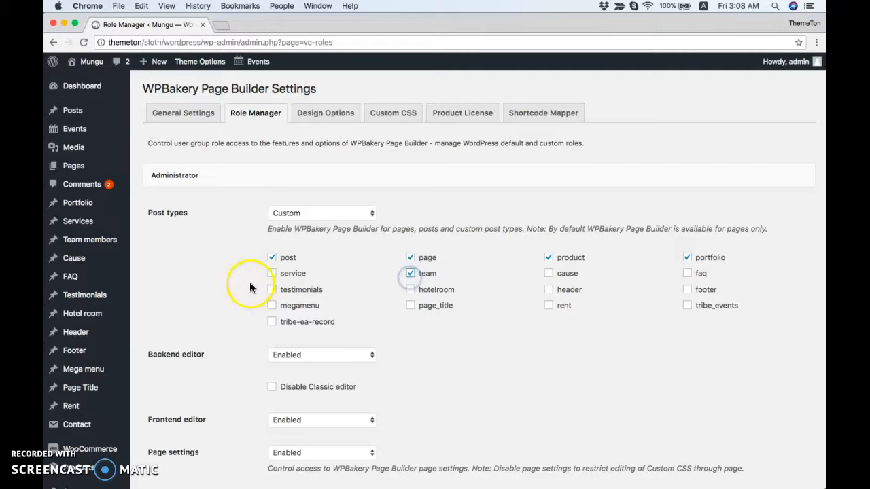
left_click(272, 273)
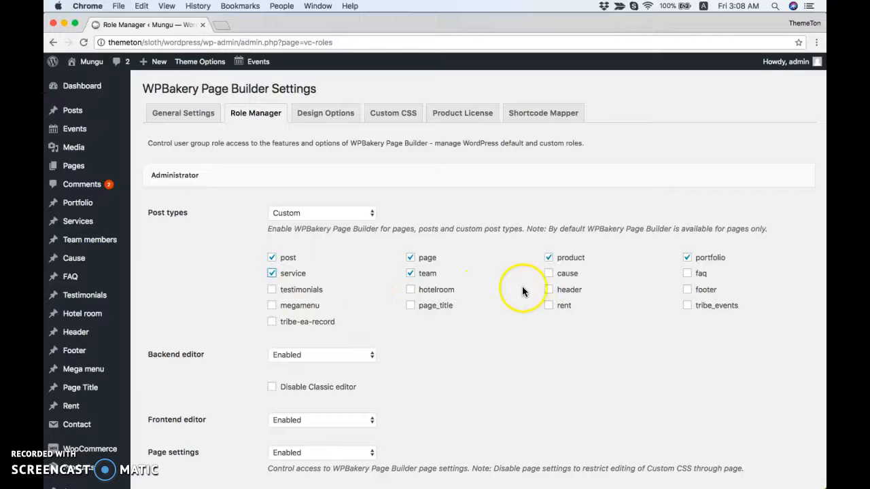
left_click(686, 289)
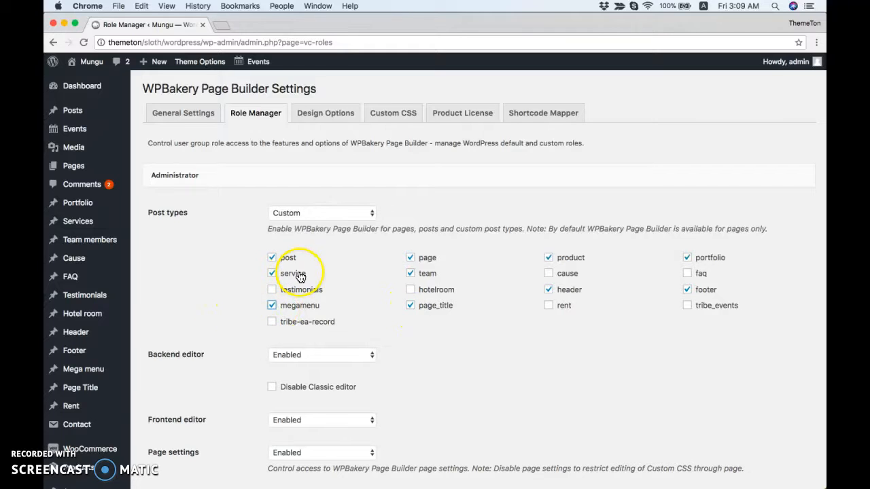
mouse_move(331, 306)
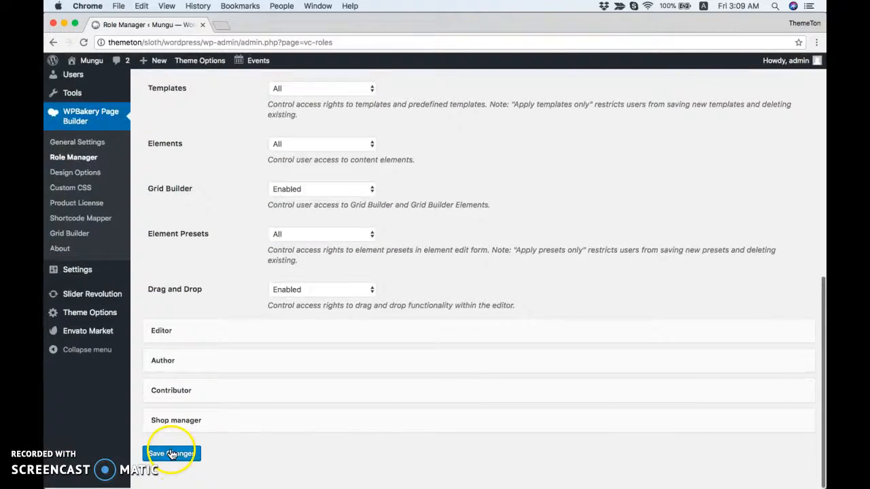
- Save the Role Manager changes and go to the Design Options tab
left_click(169, 453)
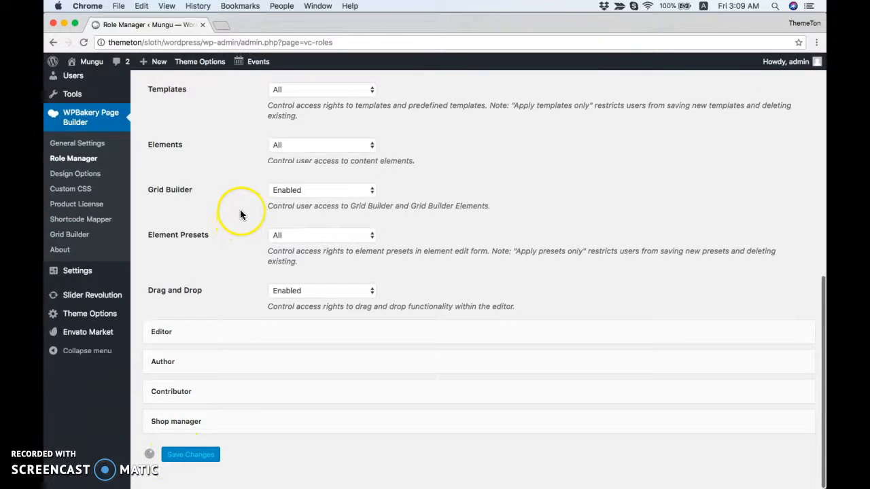
left_click(191, 453)
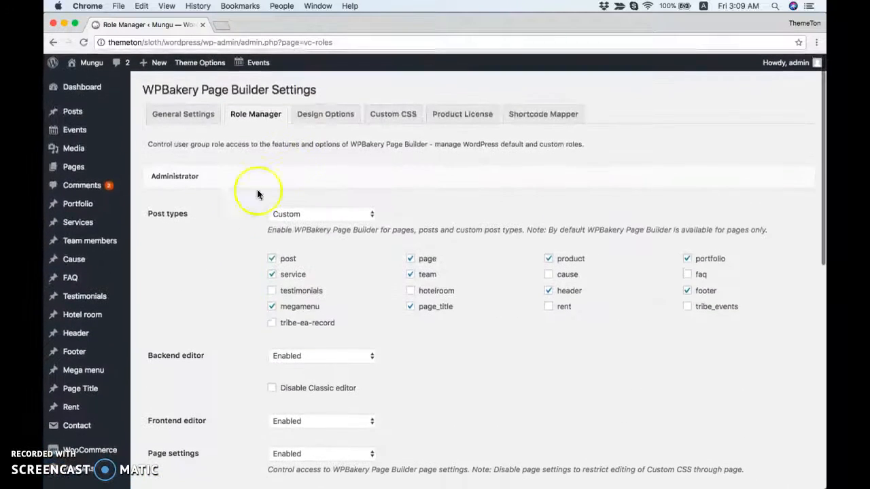
left_click(325, 113)
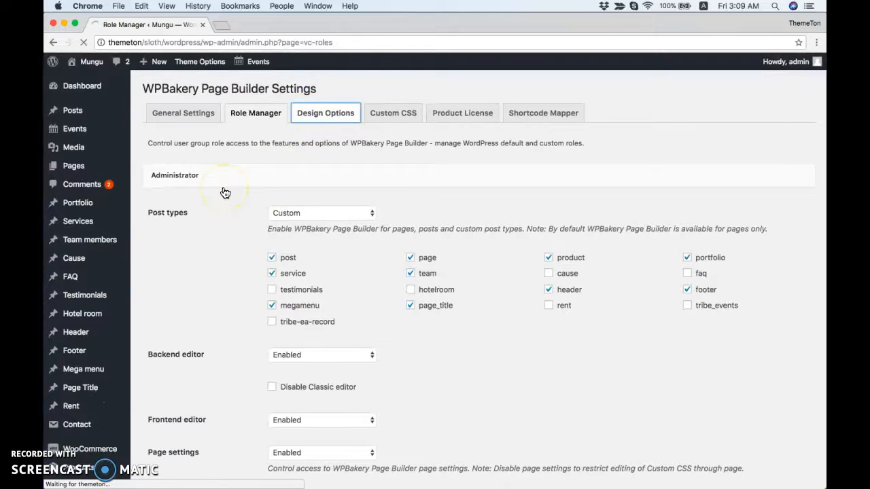
- Enable custom design options and open the Main accent color picker
left_click(326, 113)
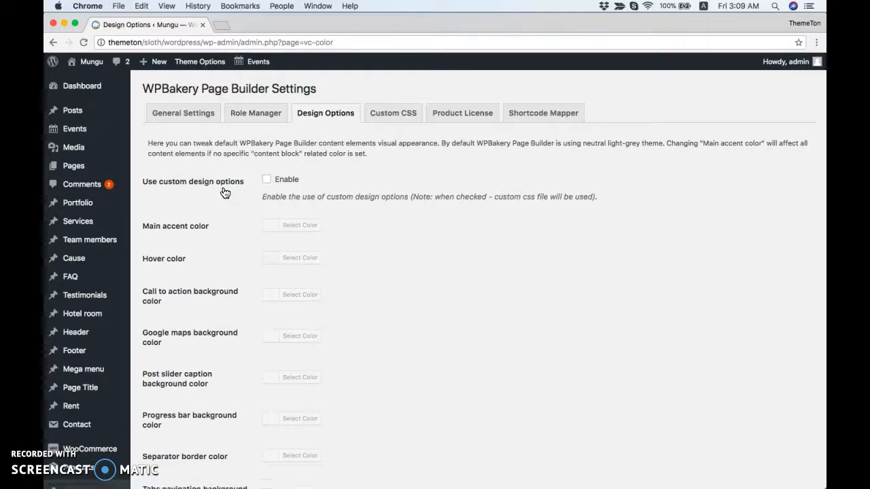
left_click(267, 178)
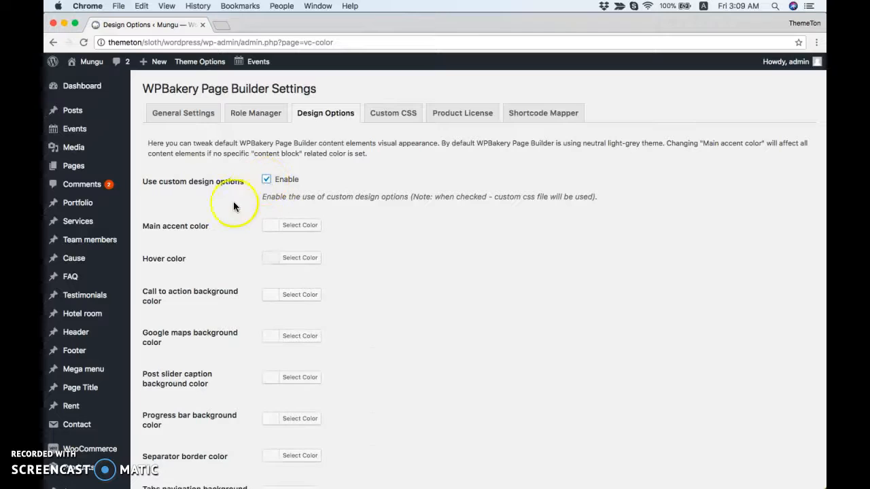
scroll("down", 3)
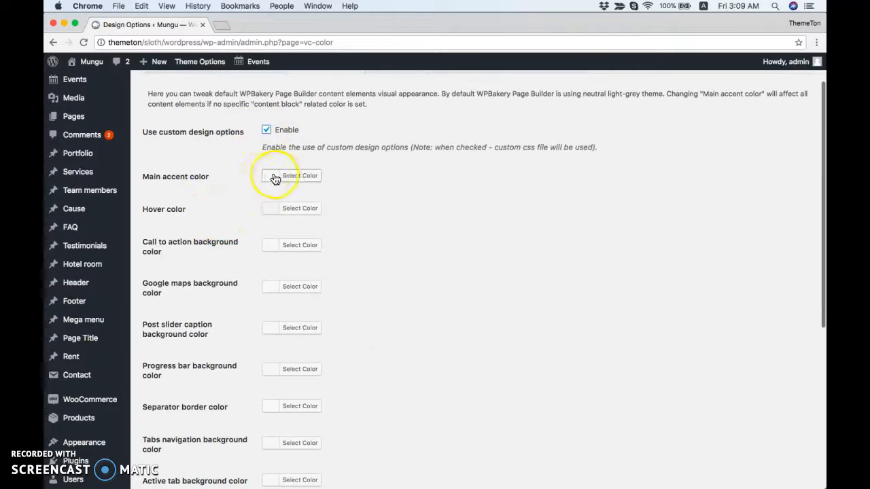
left_click(282, 175)
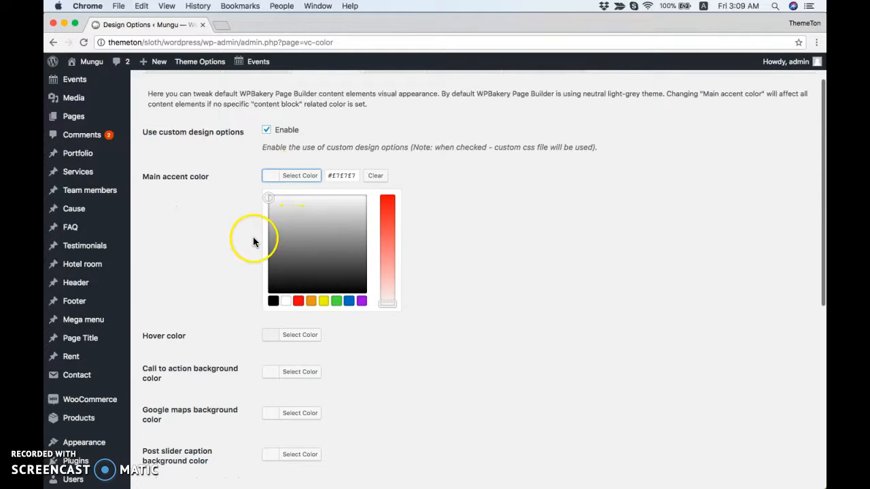
- Scroll the design options, then disable custom design options again
scroll("down", 3)
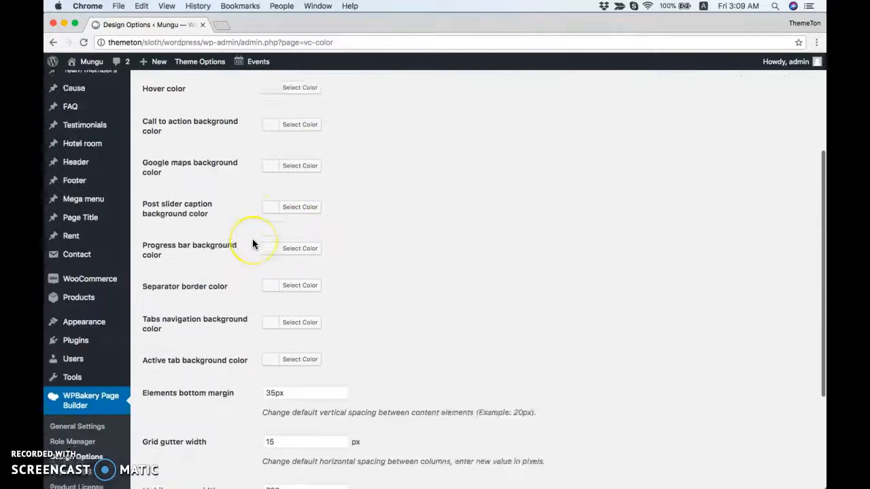
scroll("down", 3)
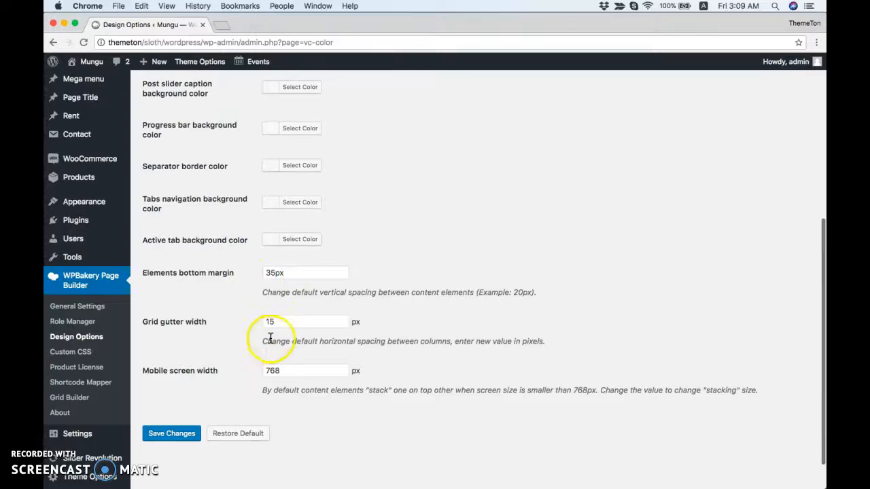
mouse_move(283, 371)
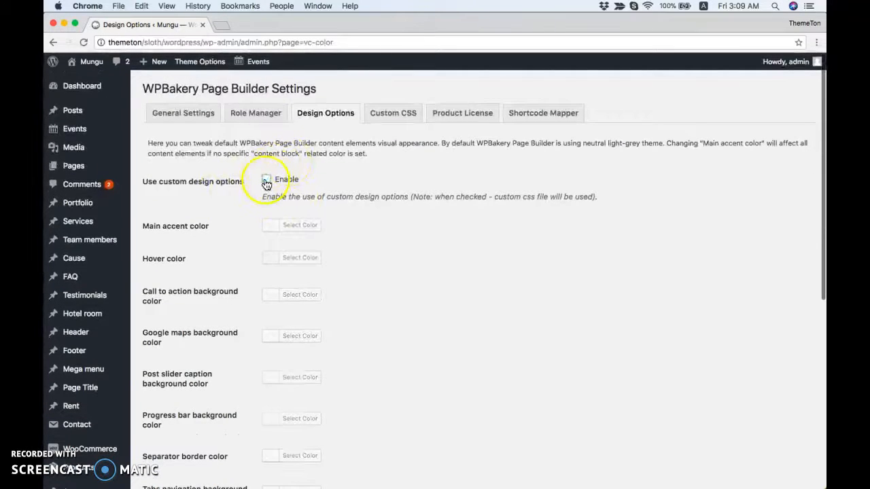
left_click(393, 113)
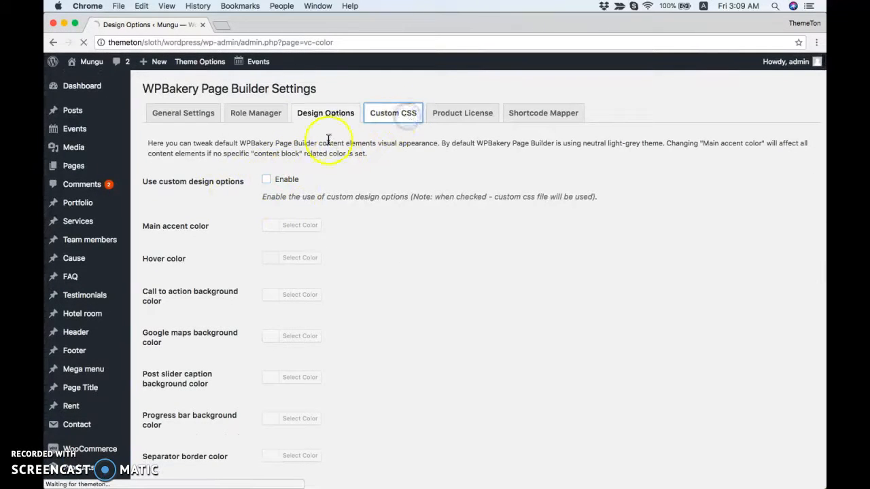
left_click(393, 113)
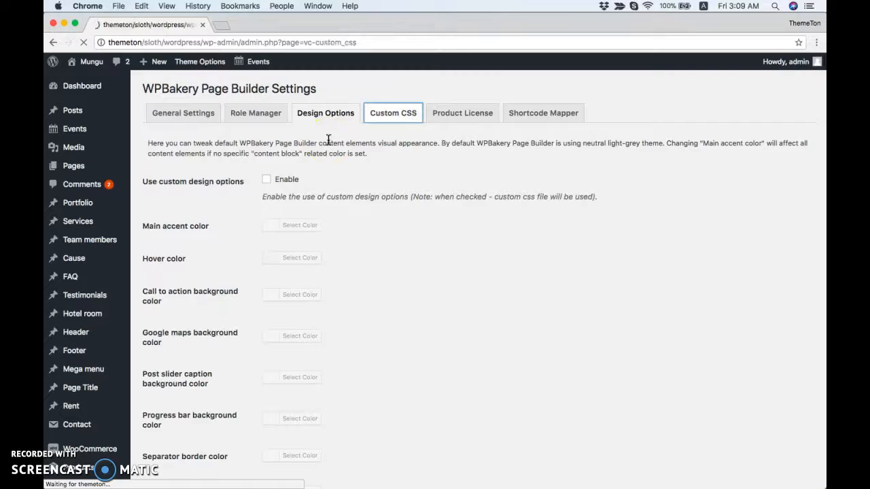
- View the empty Custom CSS editor, then switch to the Shortcode Mapper tab
left_click(392, 113)
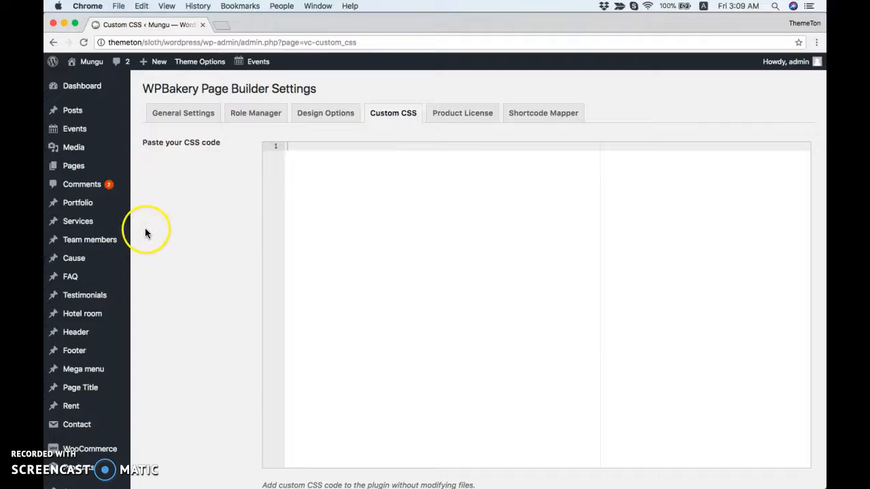
scroll("down", 3)
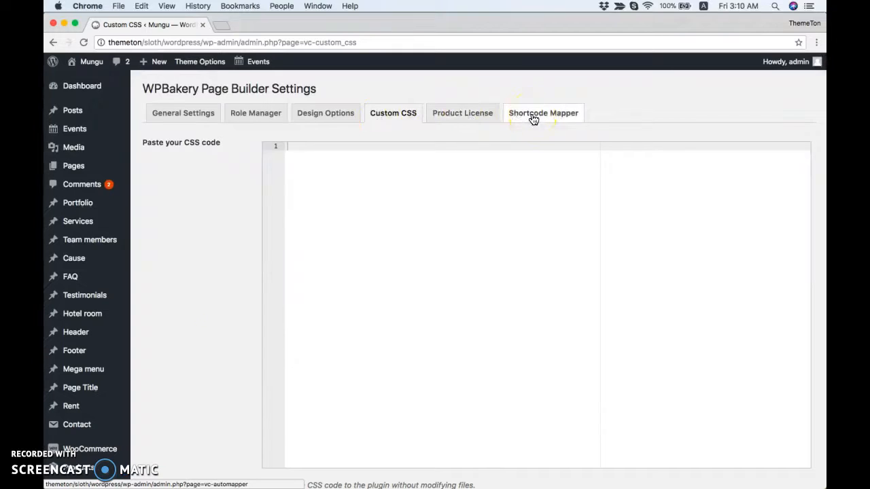
left_click(543, 113)
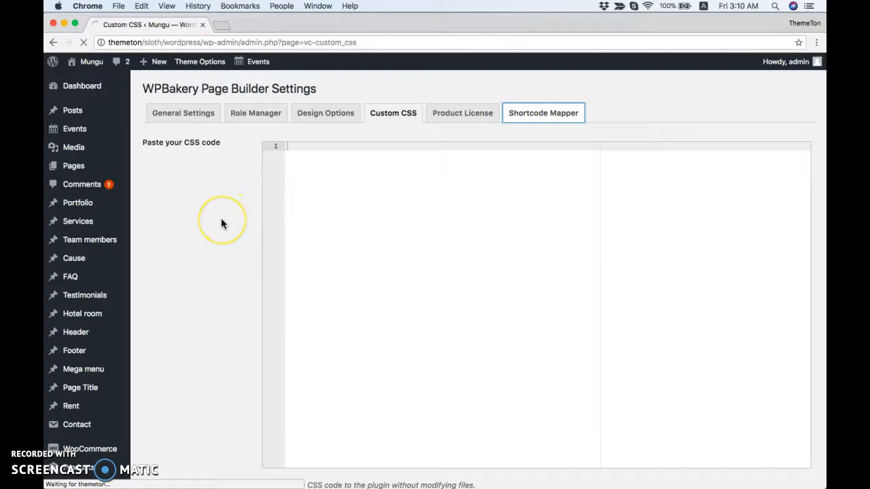
left_click(543, 113)
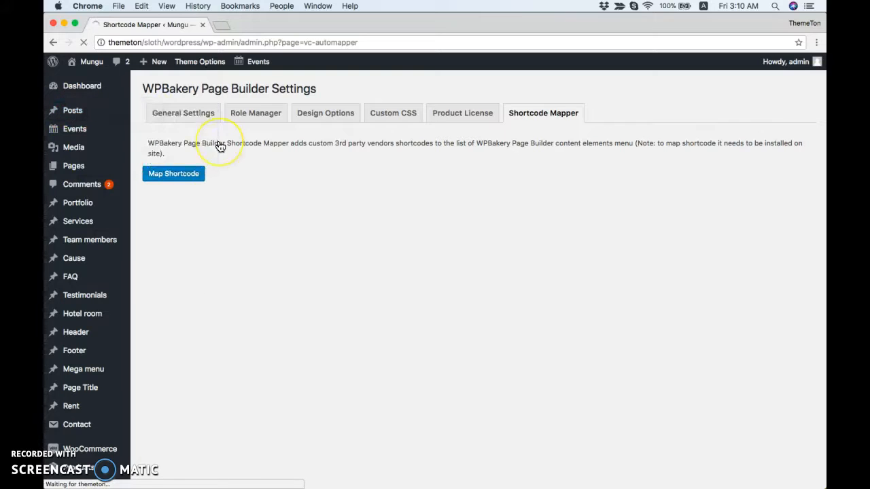
- Open the Posts list, showing 13 published posts
left_click(72, 110)
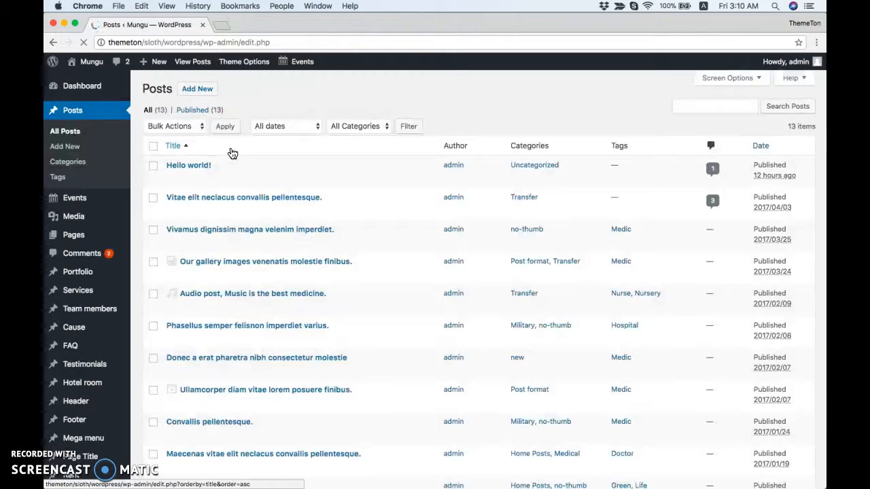
- Open 'Vitae elit neclacus convallis pellentesque.' for editing and scroll to its page builder content
left_click(243, 197)
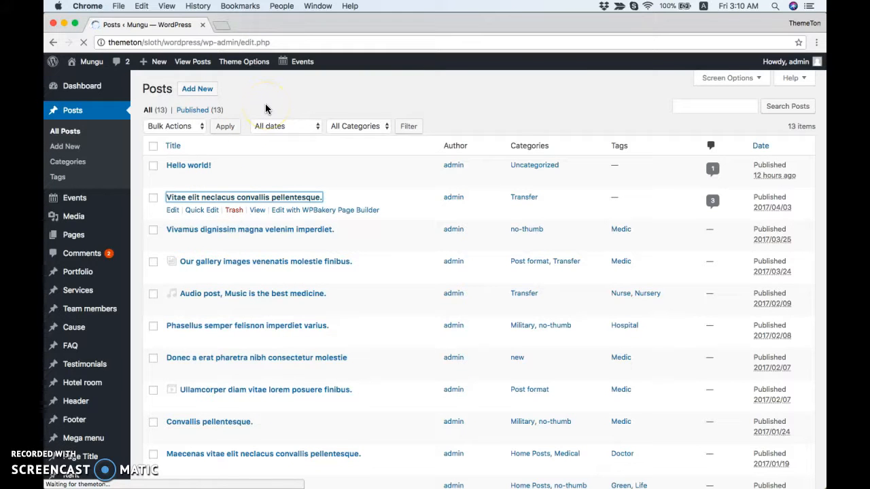
left_click(243, 196)
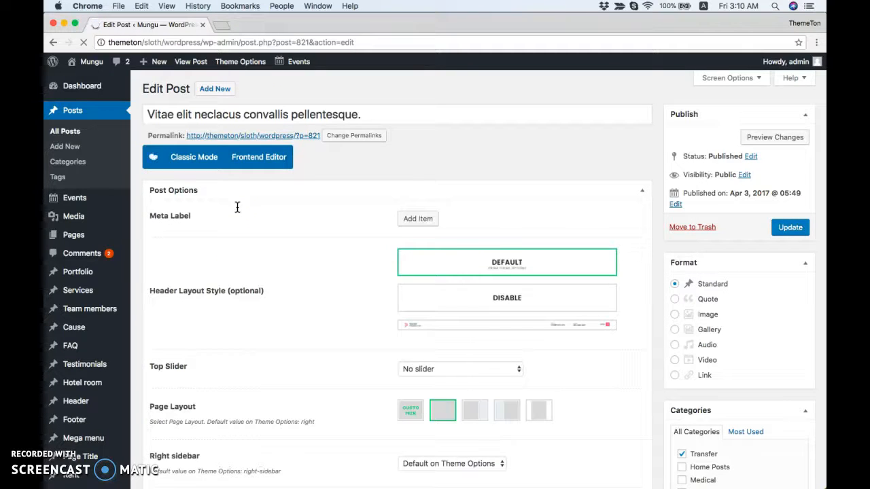
scroll("down", 3)
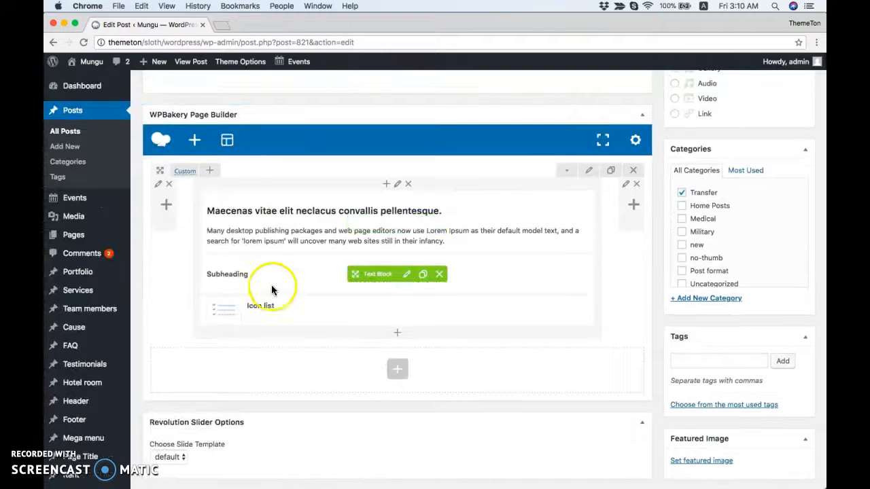
mouse_move(267, 214)
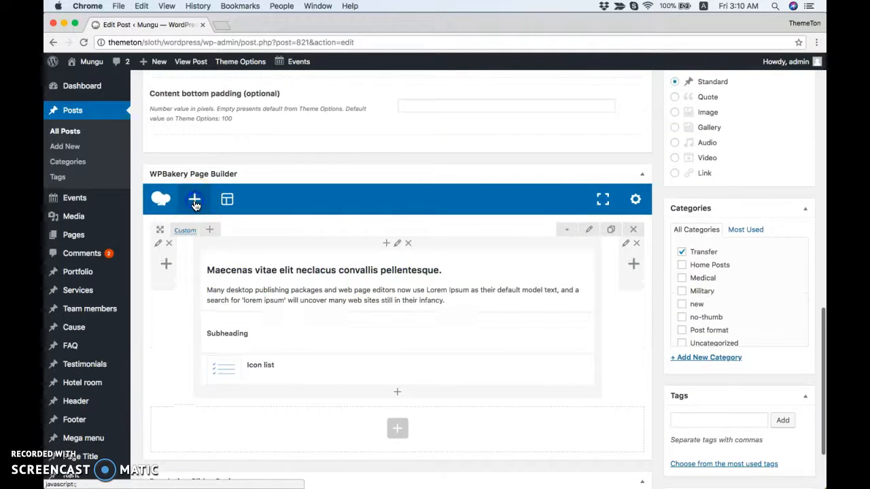
- Browse the Add Element catalogue's Mungu elements, then close it without adding anything
left_click(194, 199)
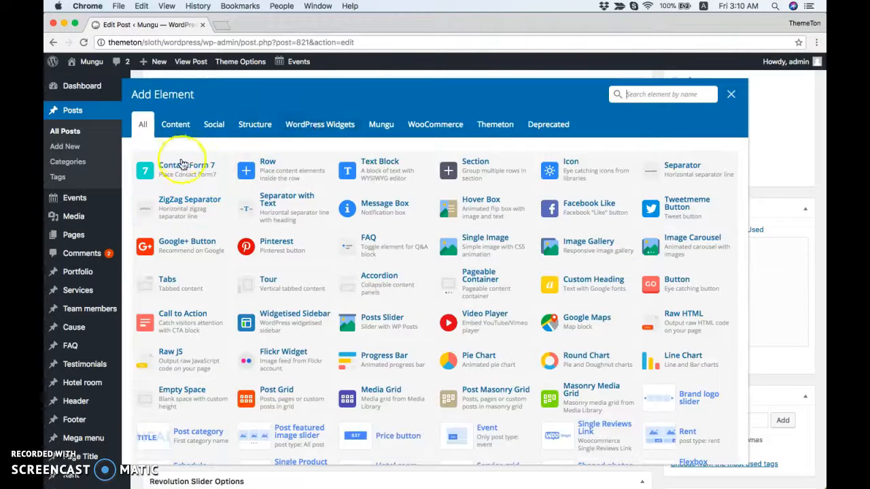
mouse_move(363, 146)
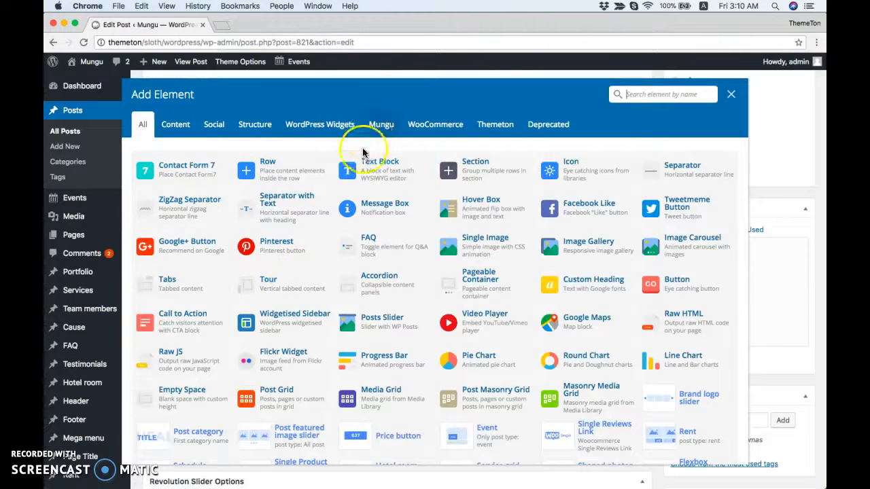
left_click(382, 124)
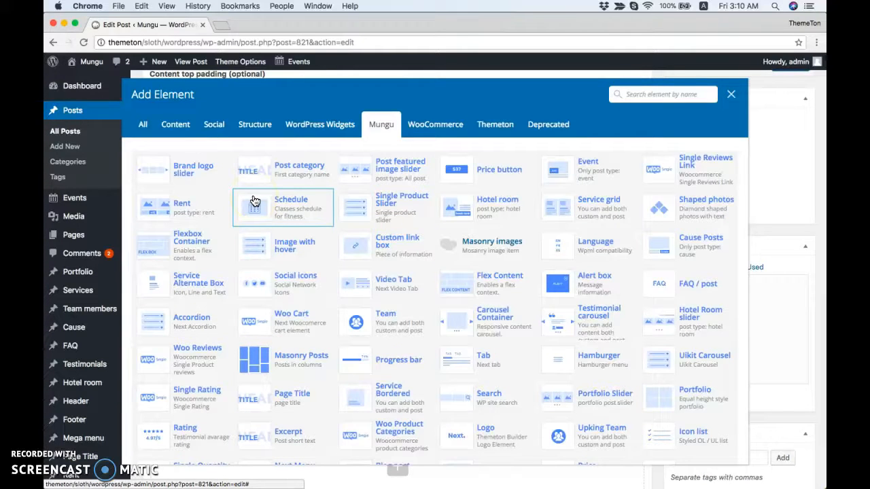
mouse_move(304, 333)
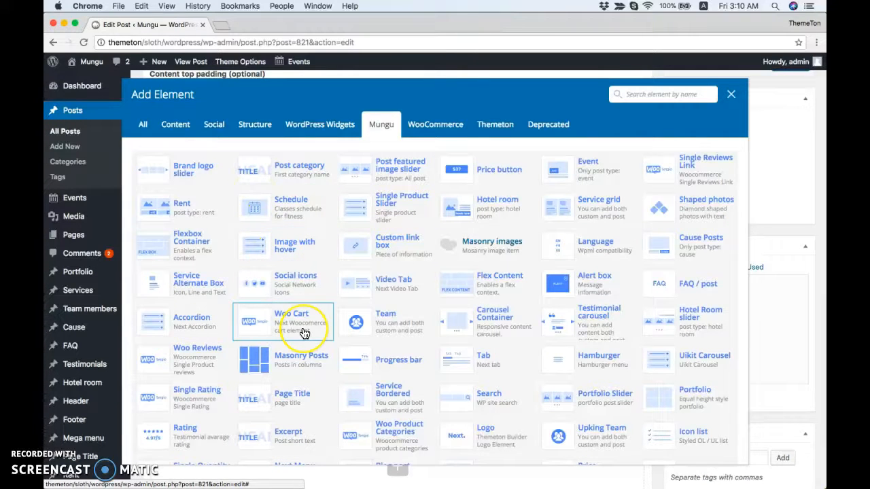
scroll("down", 3)
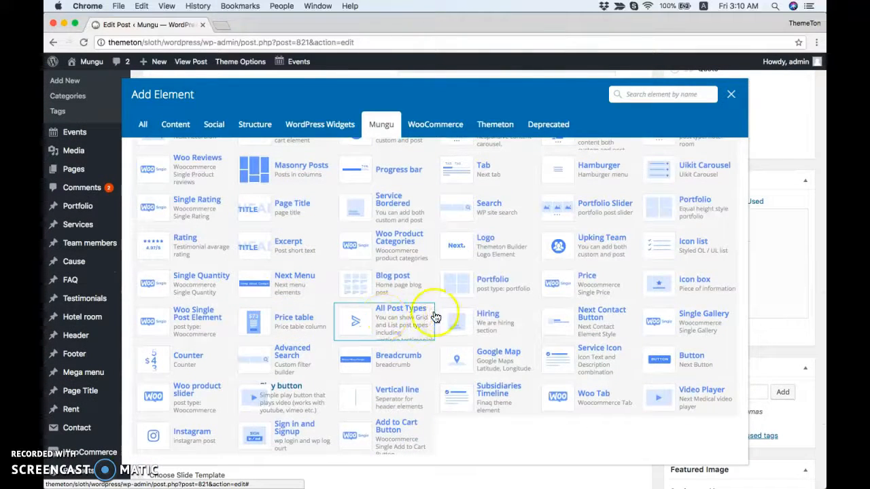
mouse_move(731, 93)
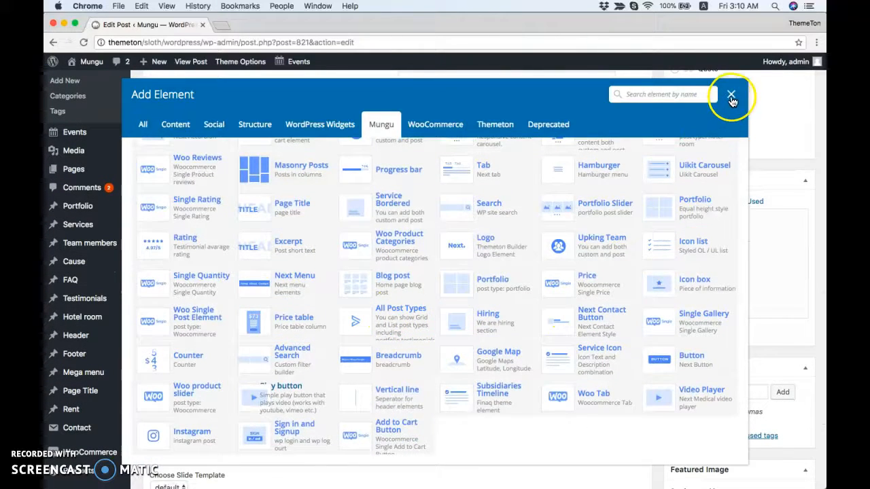
left_click(731, 93)
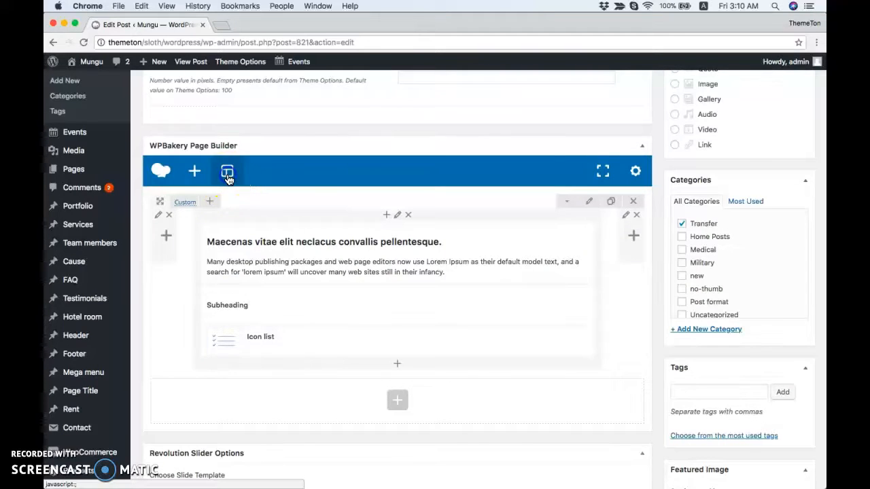
- Open the Templates library, filtering through All, Faqs, then the six Counters templates
left_click(228, 170)
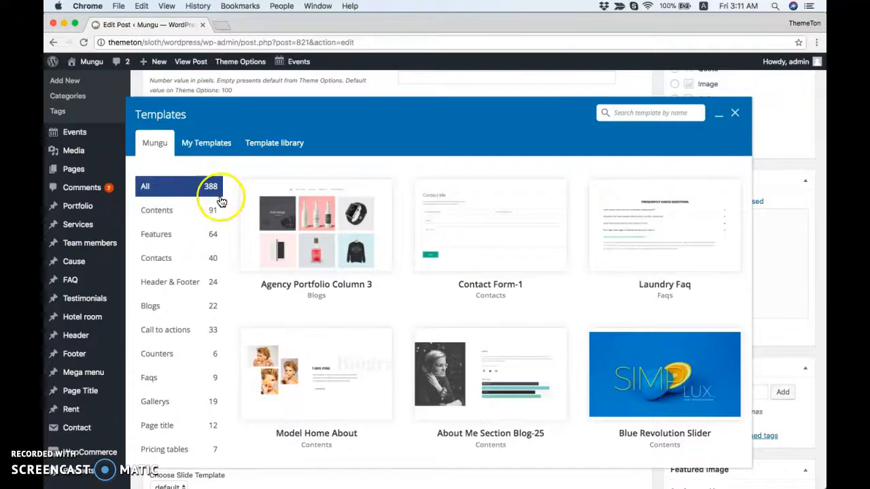
left_click(156, 210)
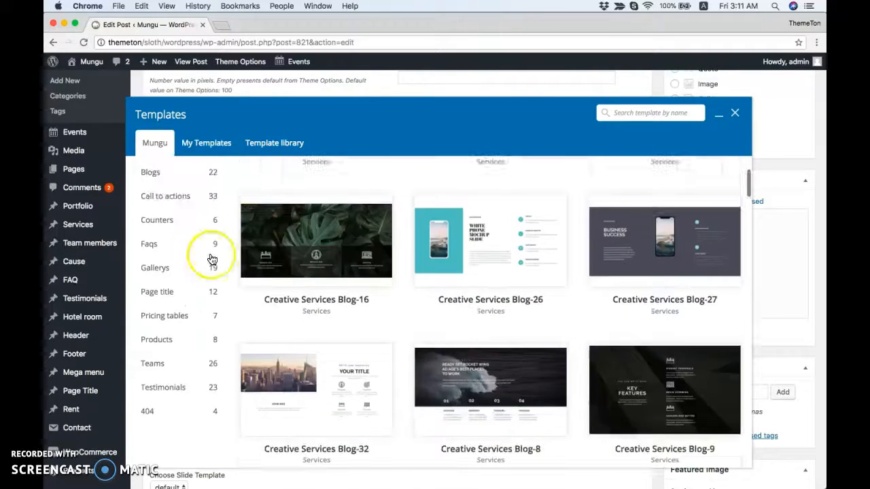
left_click(148, 243)
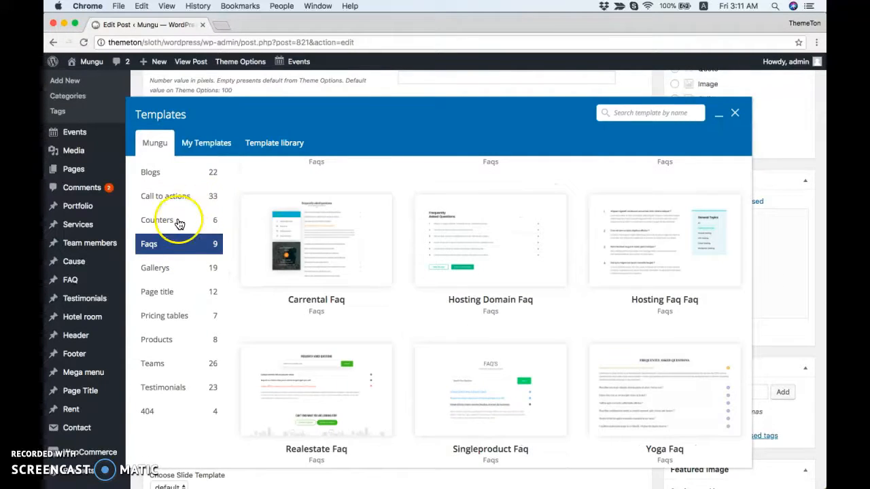
left_click(158, 219)
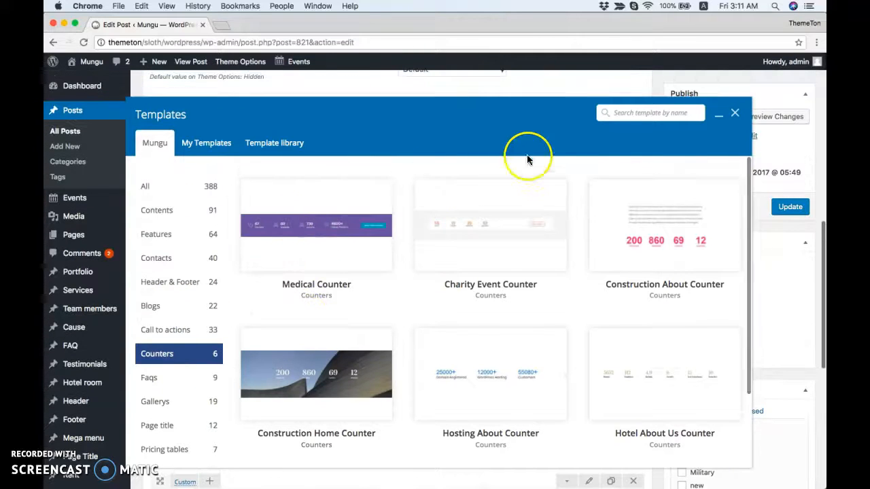
left_click(648, 112)
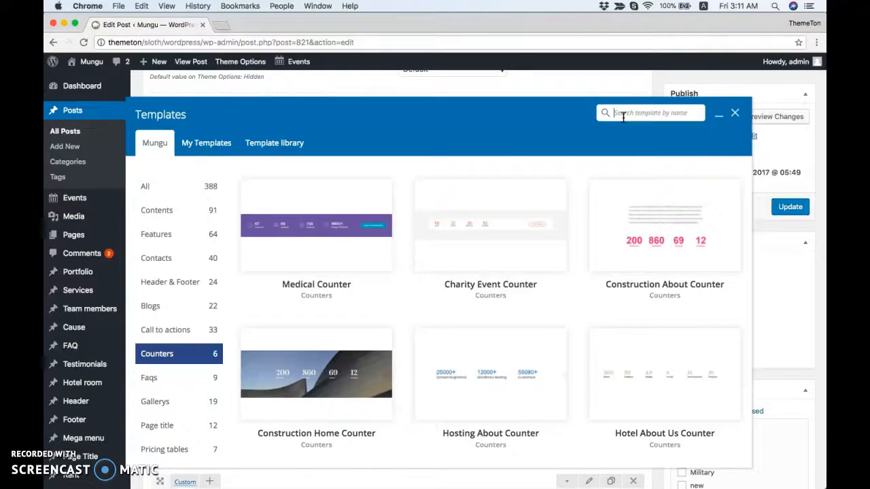
- Search the template library for "hotel" and scroll to Hotel Gallery 2column
type("hotel")
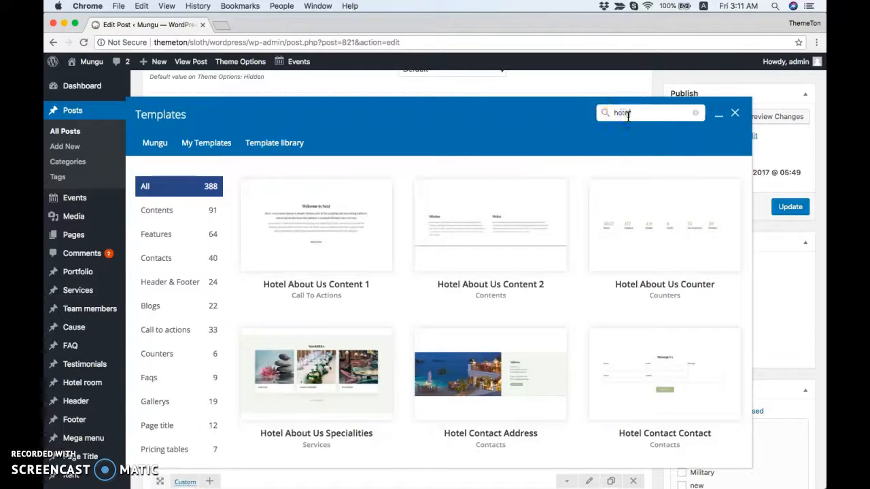
scroll("down", 3)
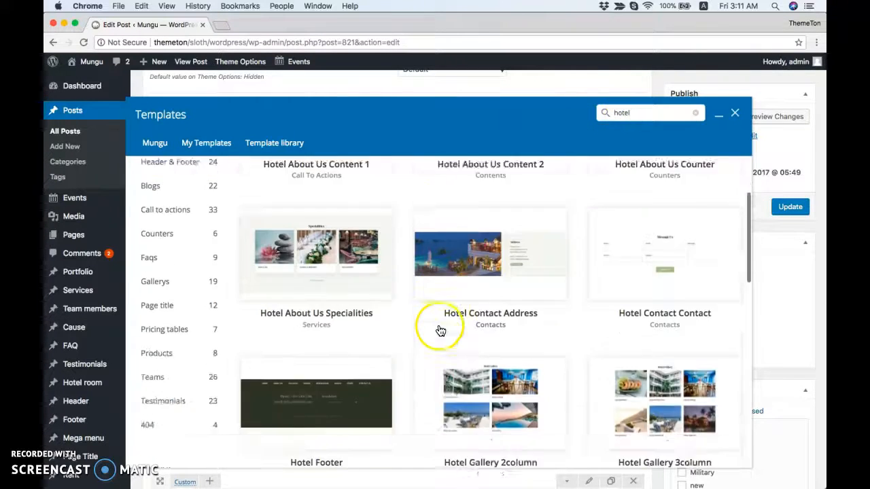
scroll("down", 3)
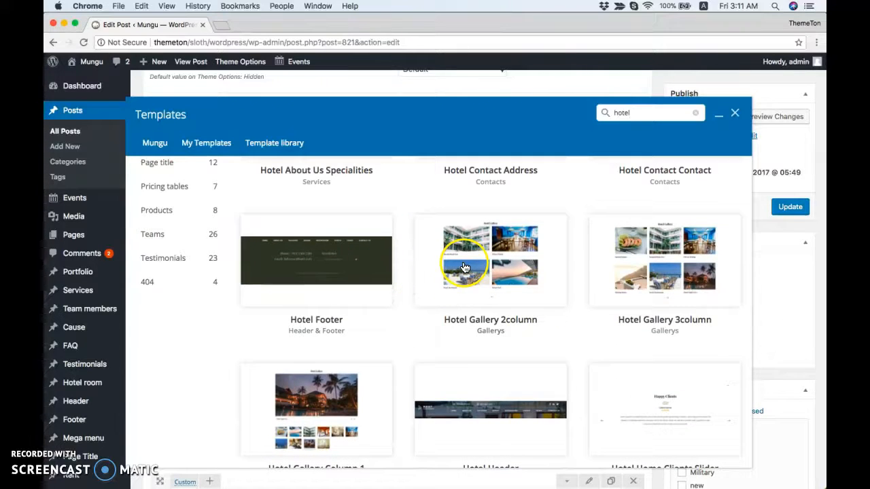
mouse_move(458, 257)
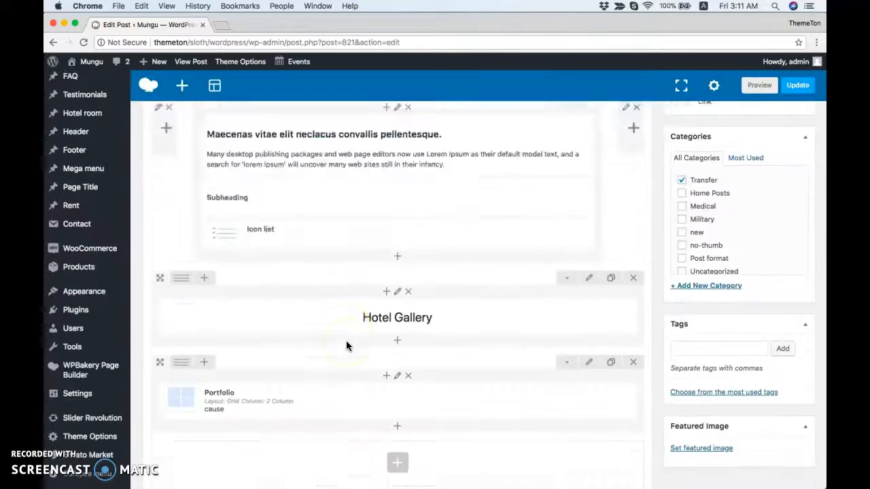
- Return to the WPBakery Page Builder box and open the Add Element catalogue
scroll("down", 3)
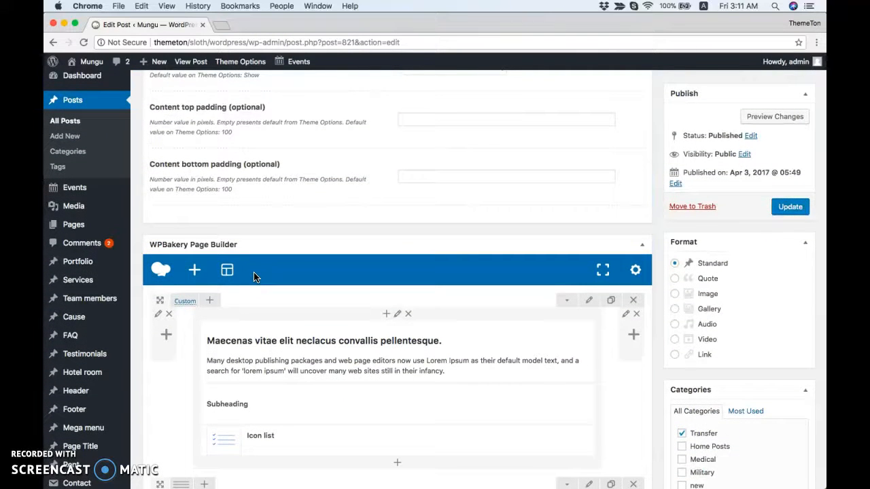
scroll("down", 3)
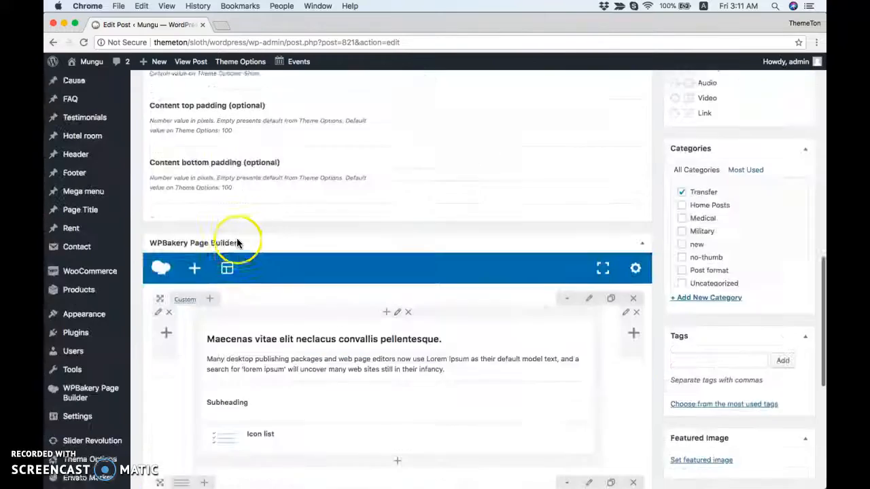
left_click(194, 267)
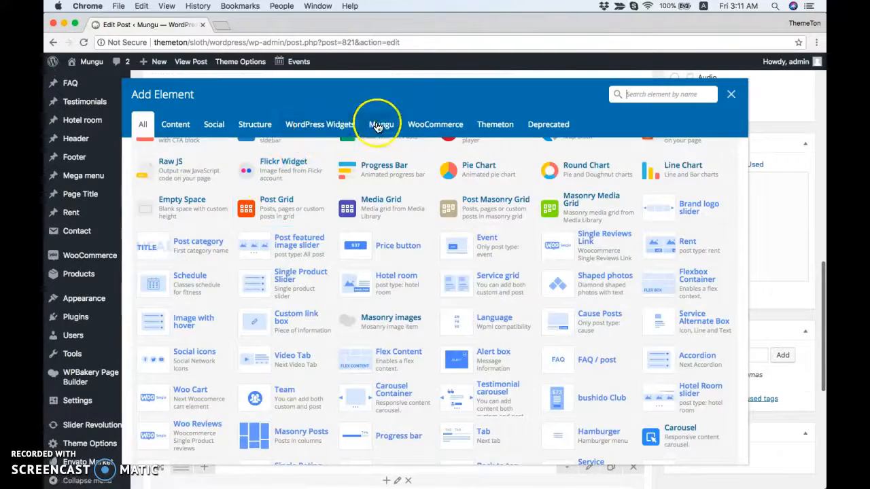
- Filter Add Element to the Mungu theme's elements, then close the catalogue
left_click(381, 124)
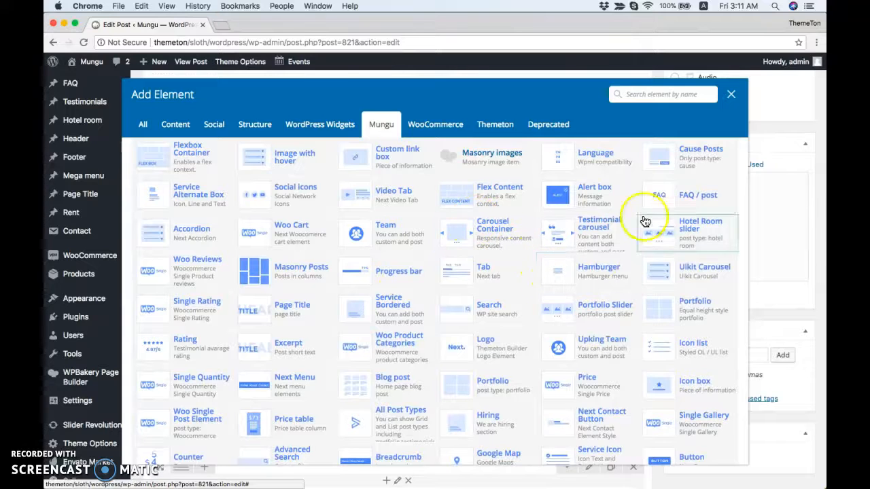
left_click(731, 94)
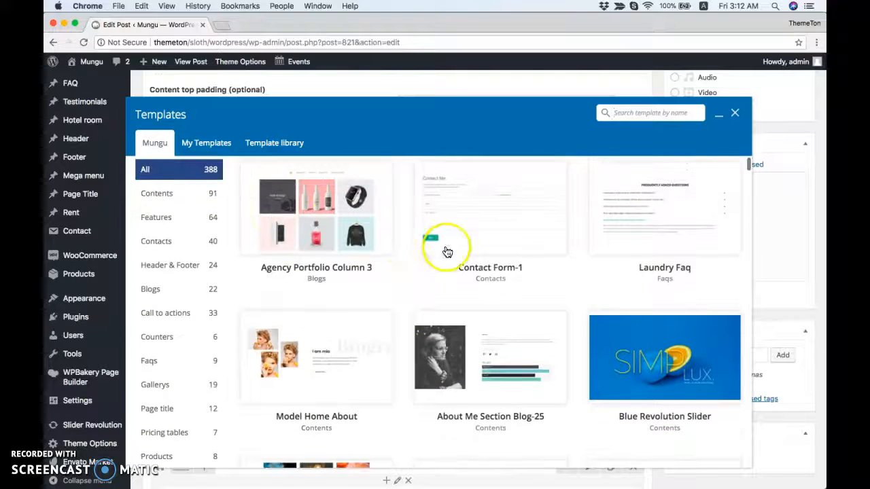
left_click(735, 113)
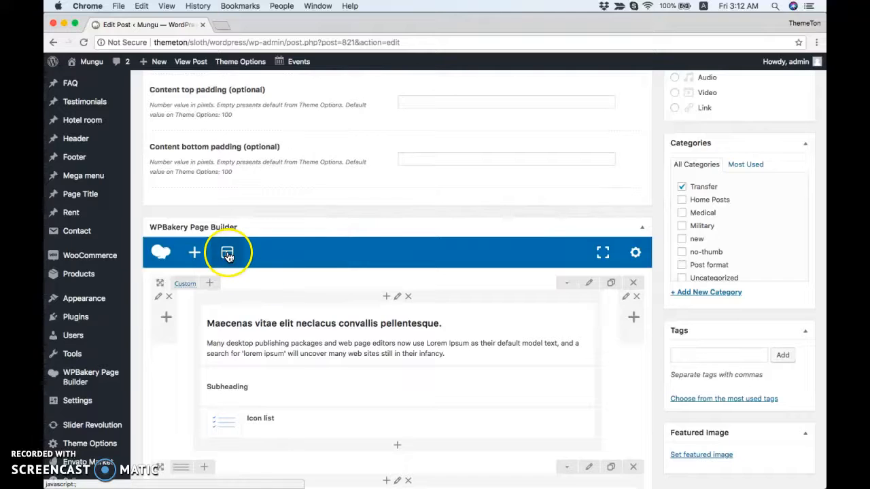
left_click(228, 252)
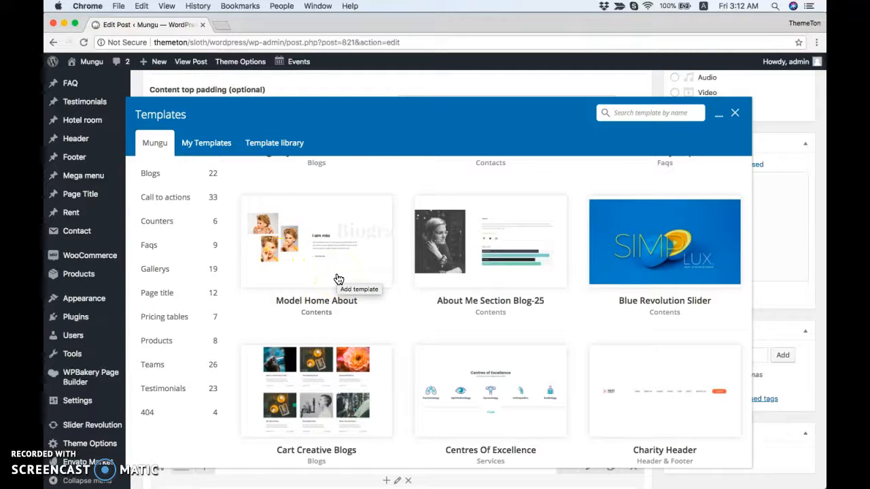